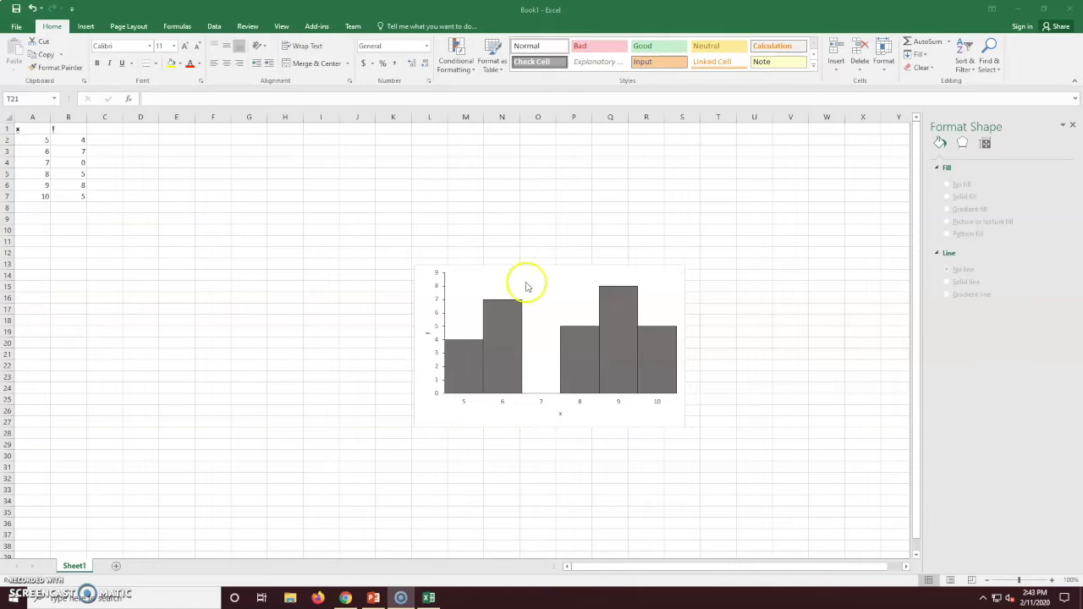
Copy the frequency column chart from the Excel worksheet
right_click(526, 281)
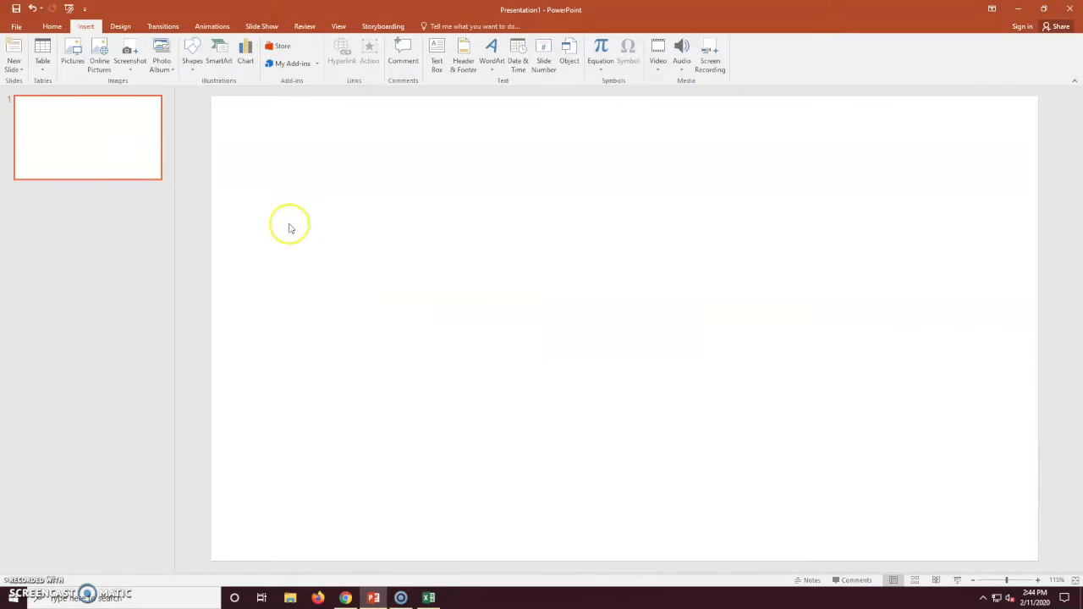
Preview the copied chart on the blank slide through the Home ribbon's paste options
left_click(51, 27)
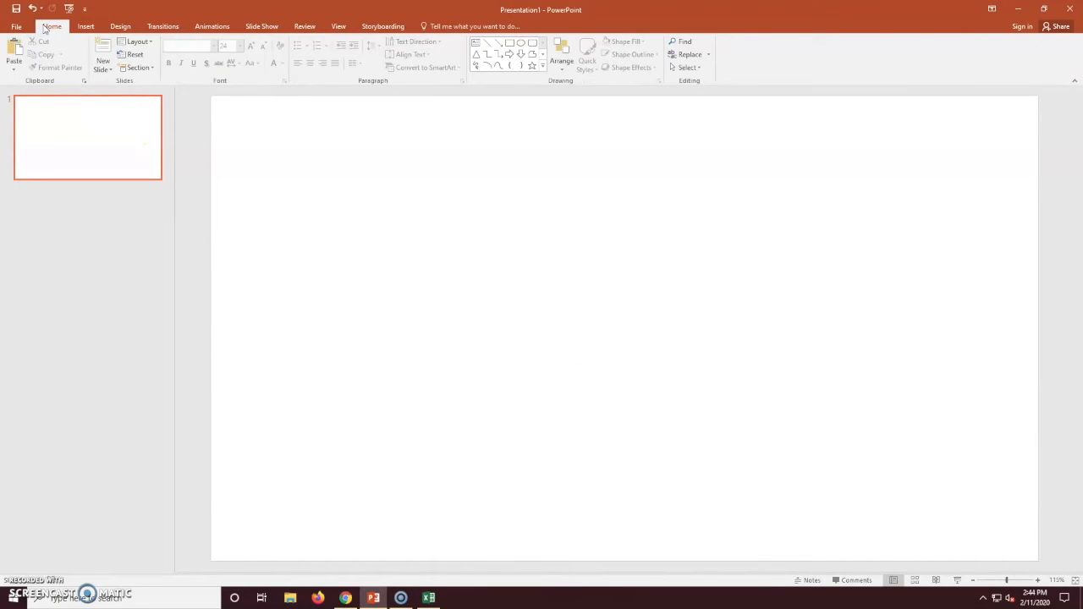
left_click(14, 68)
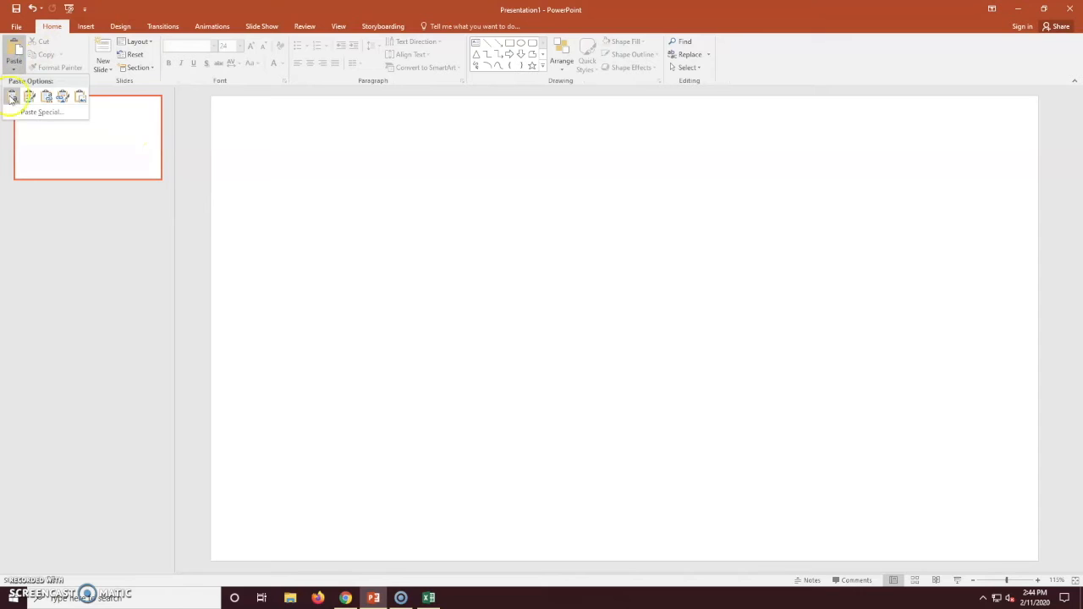
left_click(14, 94)
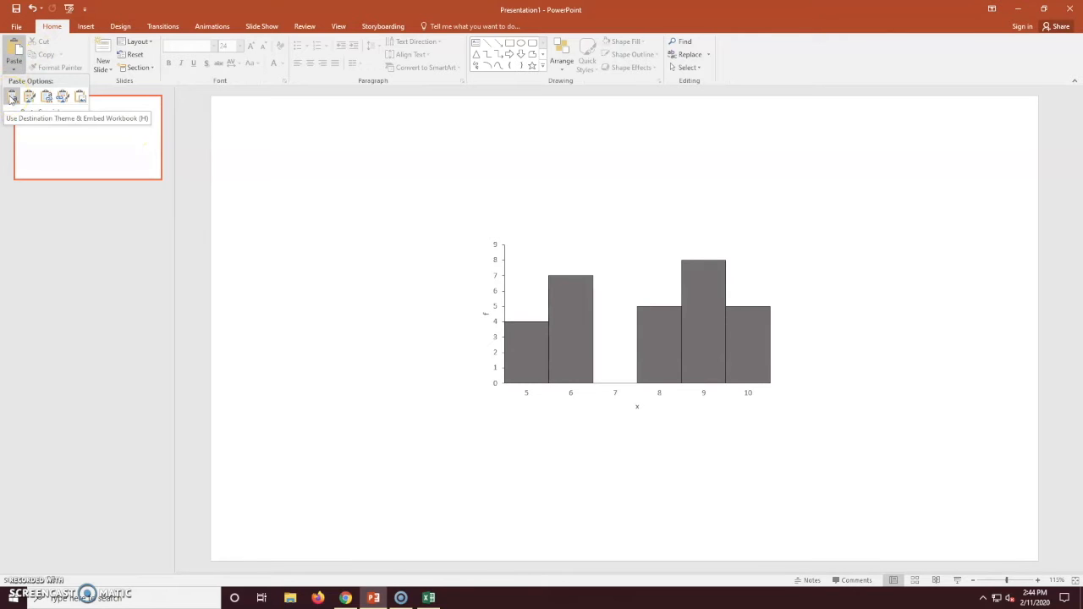
mouse_move(30, 96)
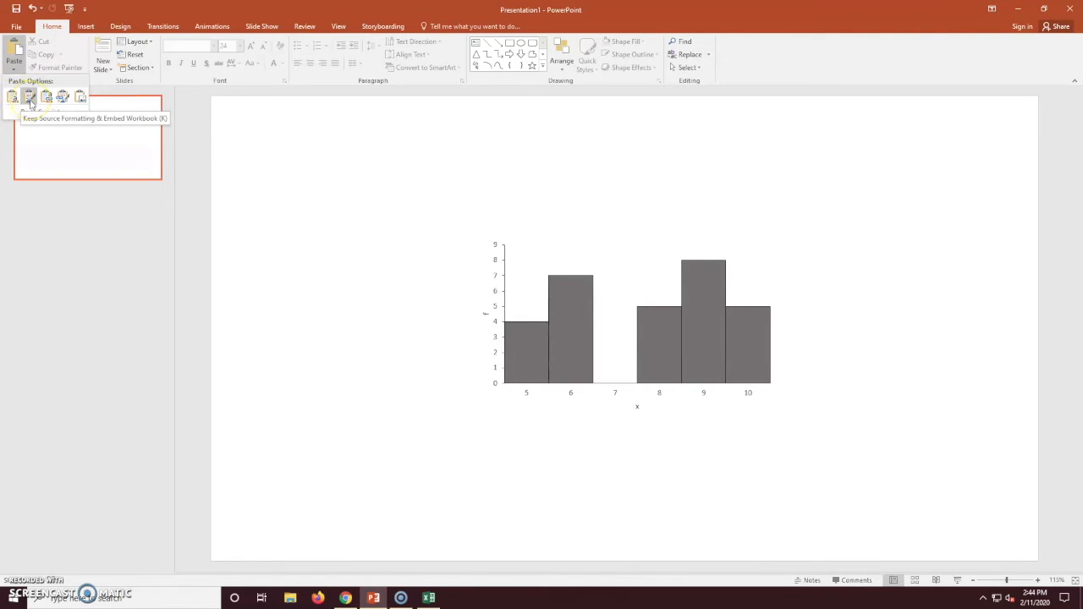
mouse_move(14, 95)
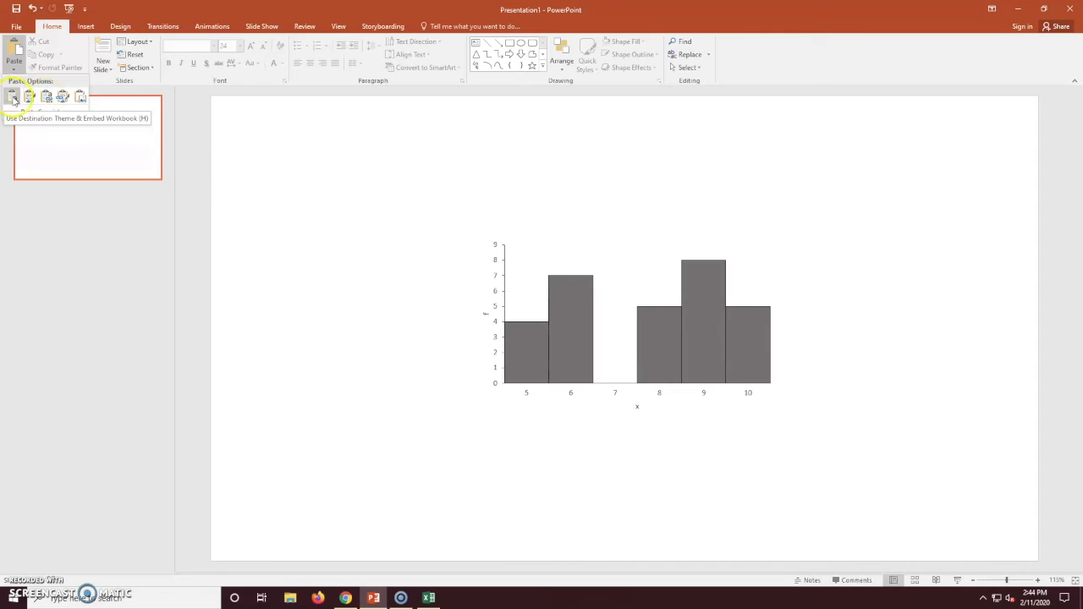
Paste the chart with its workbook embedded and review the Chart Tools Design and Format options
left_click(13, 94)
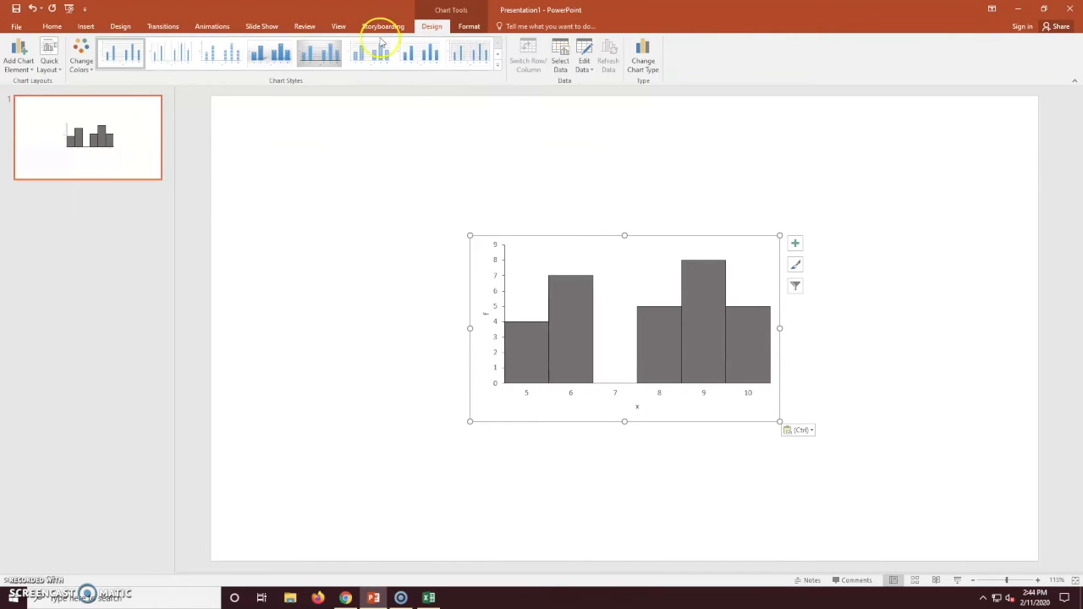
mouse_move(199, 65)
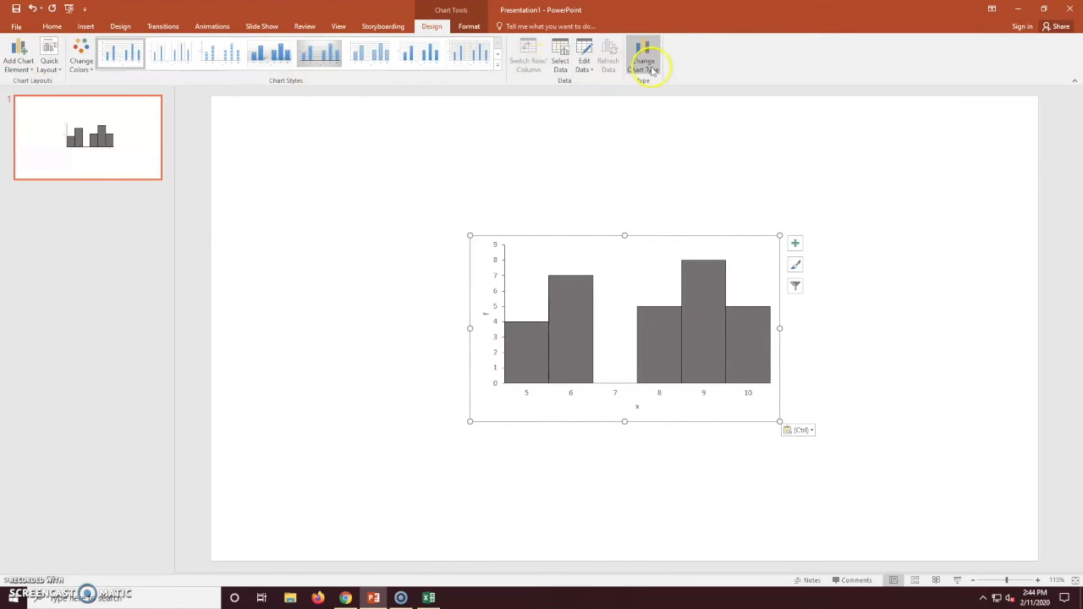
left_click(396, 53)
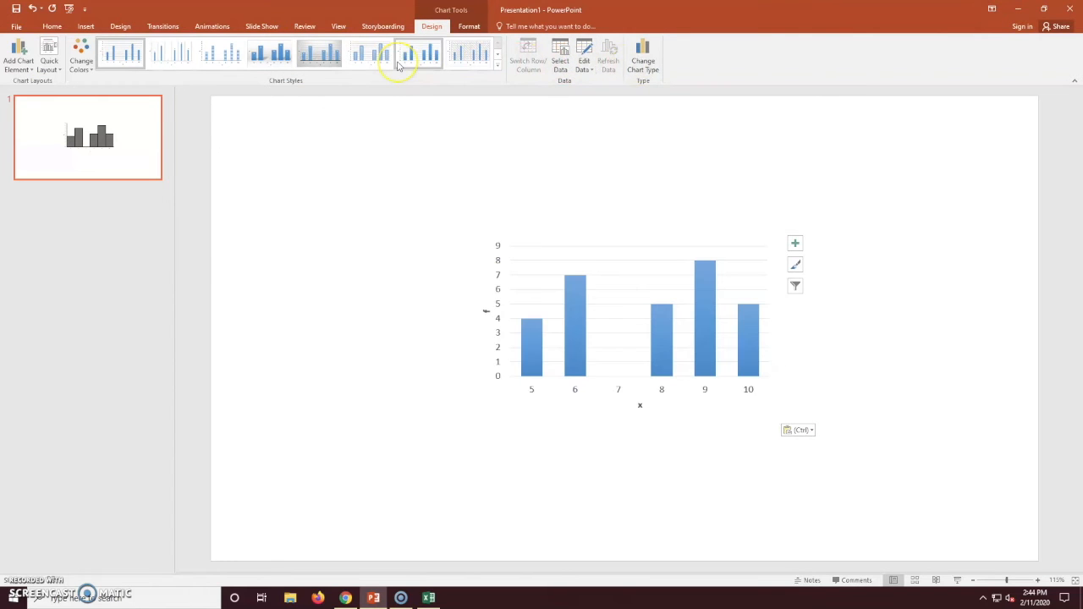
left_click(469, 27)
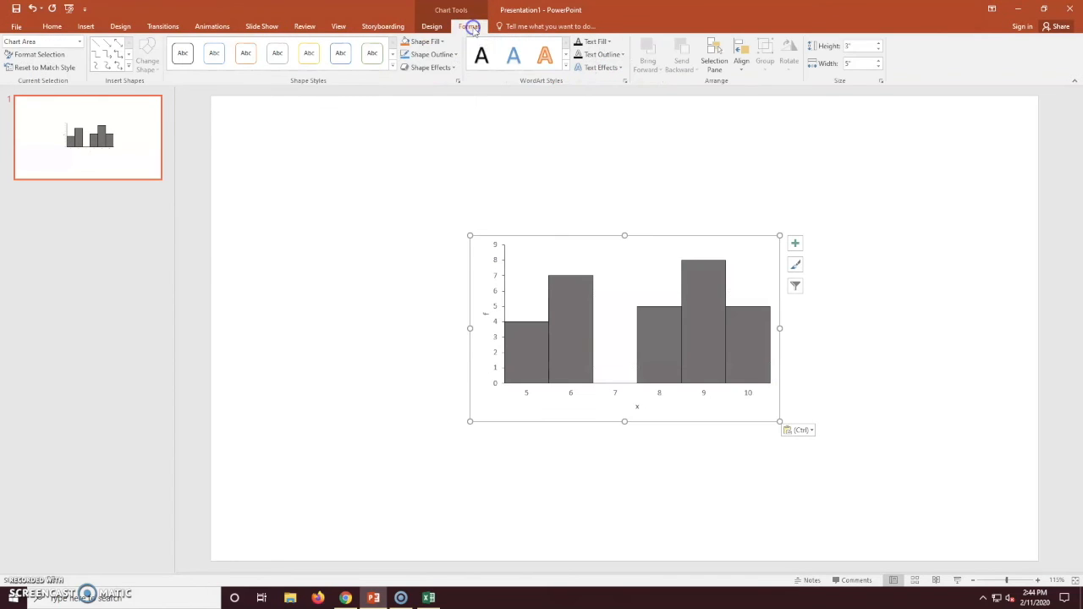
mouse_move(470, 27)
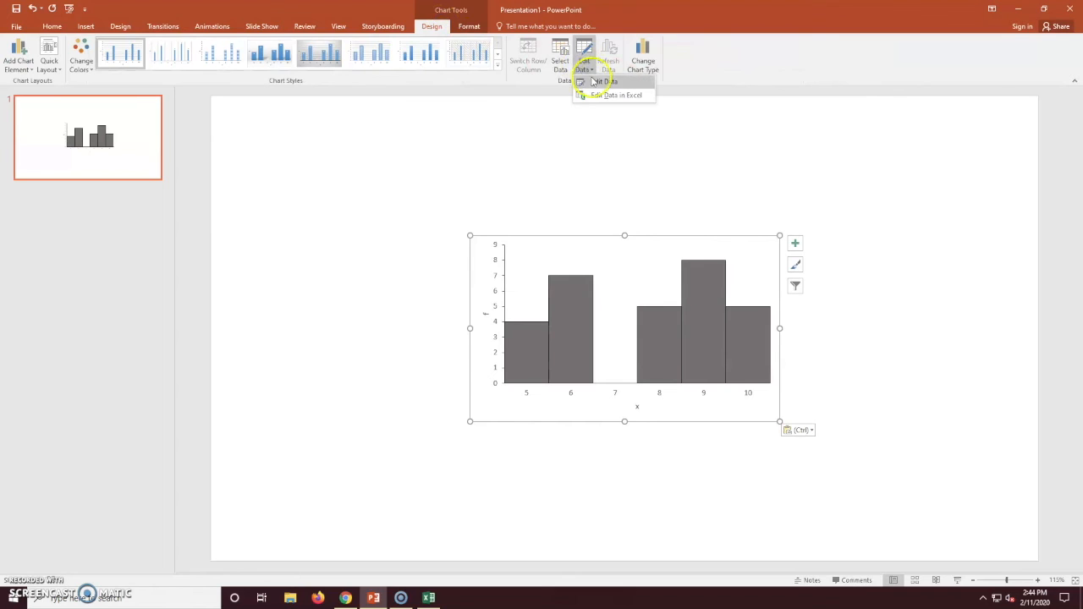
left_click(596, 81)
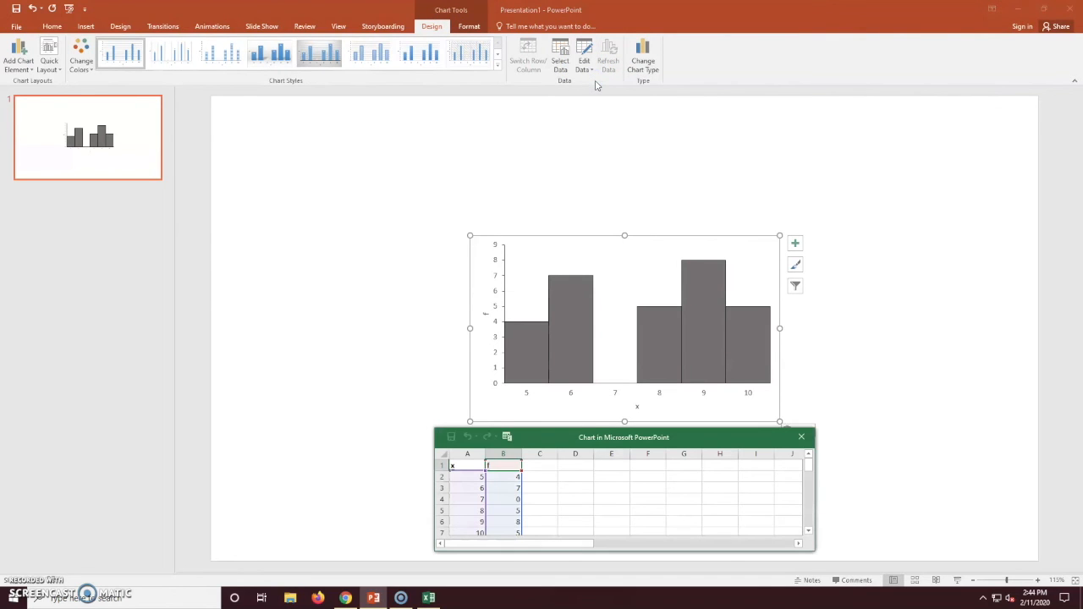
scroll("down", 3)
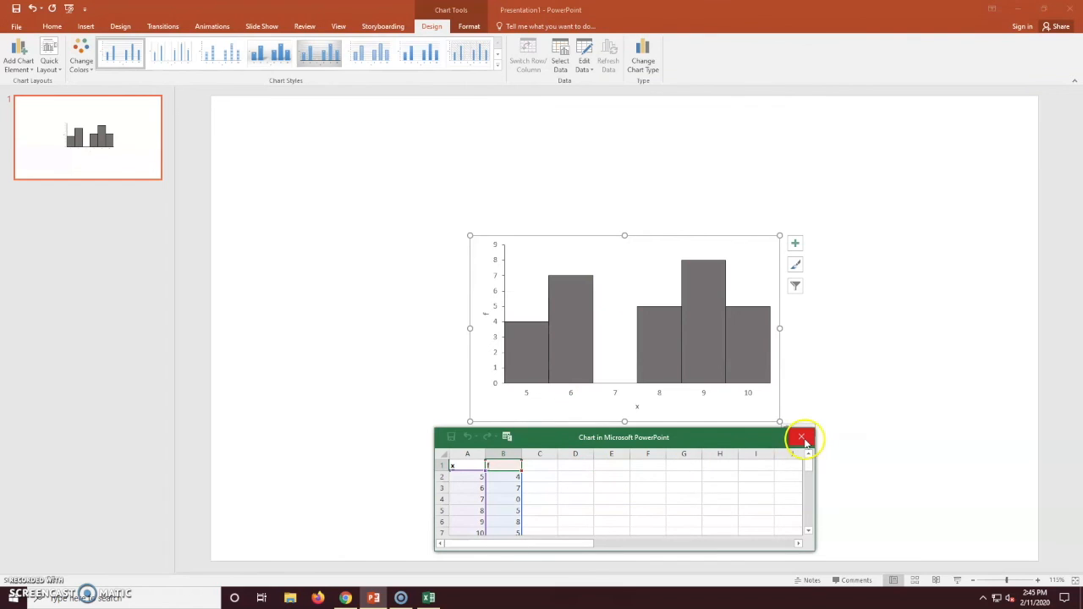
left_click(802, 437)
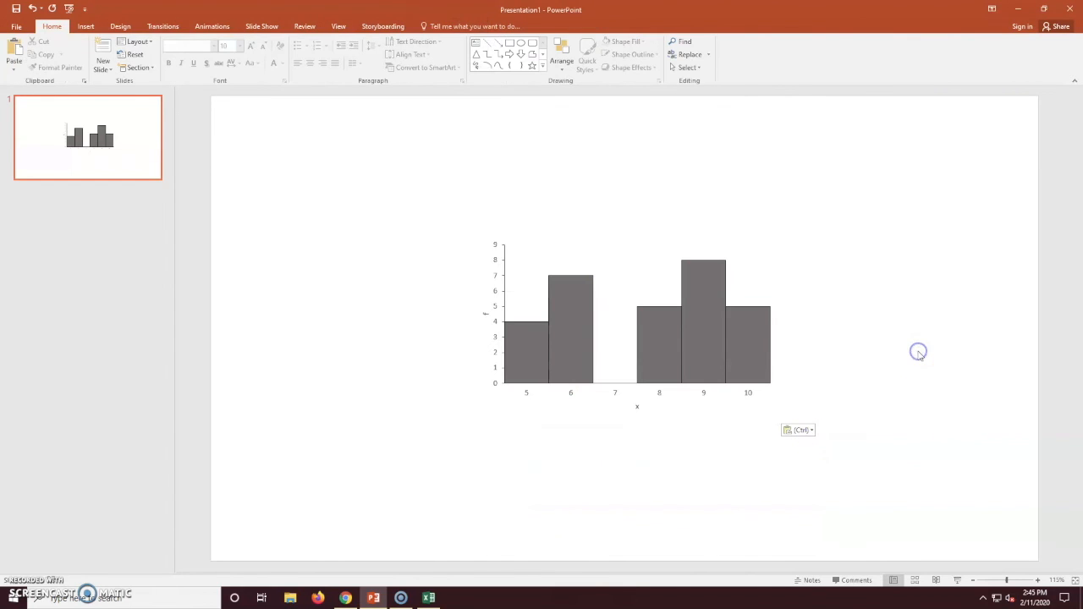